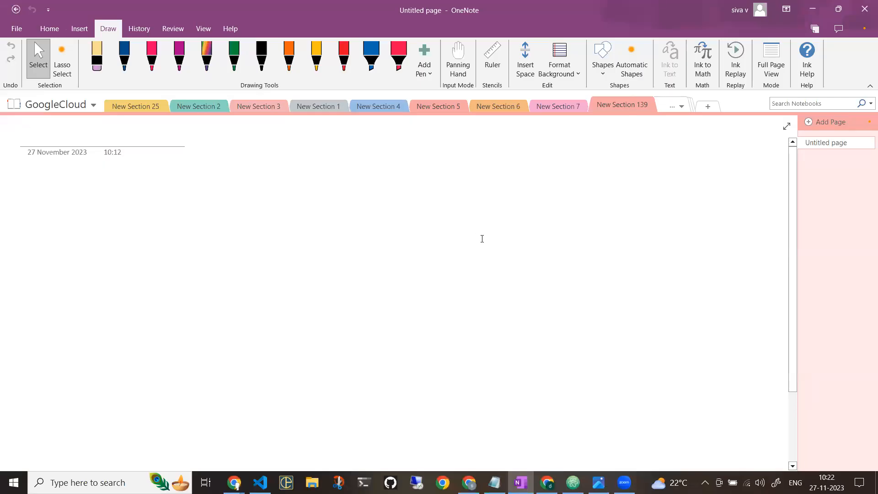
With the black pen, handwrite 'Expensive', 'most dem', '(395$ USD)' and 'Every year once 50%' with underlines.
left_click(261, 55)
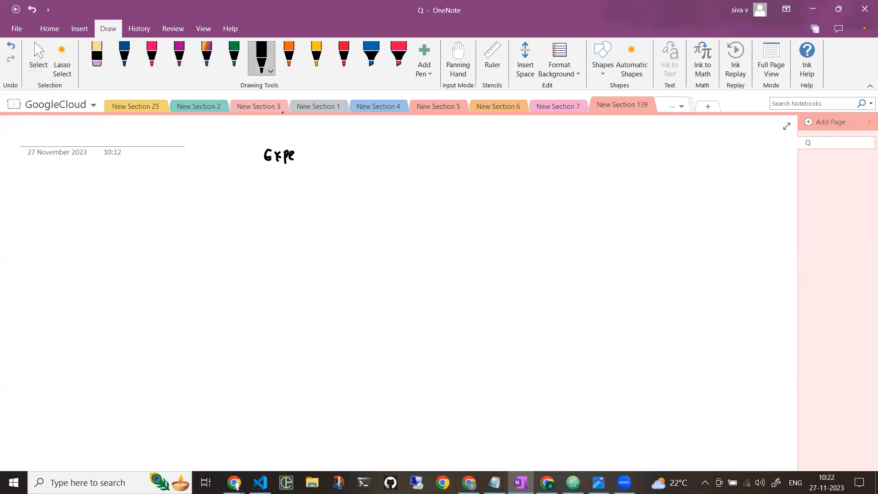
left_click_drag(263, 179, 325, 174)
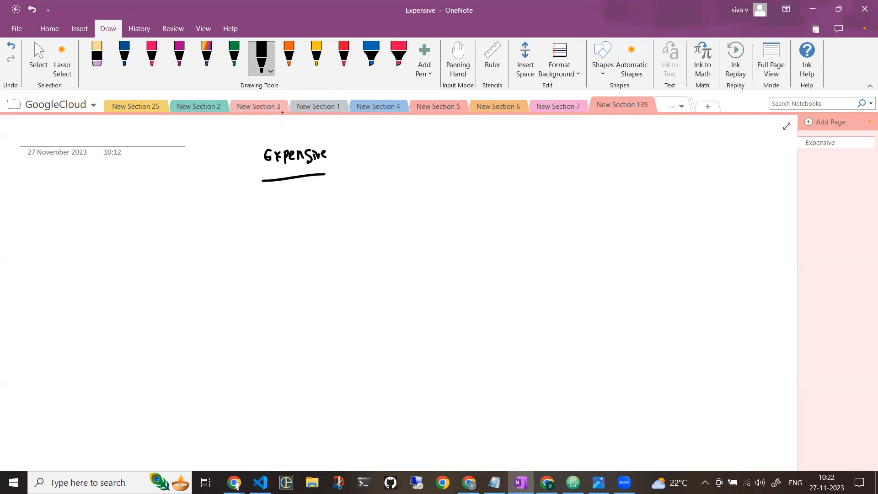
left_click_drag(248, 217, 268, 220)
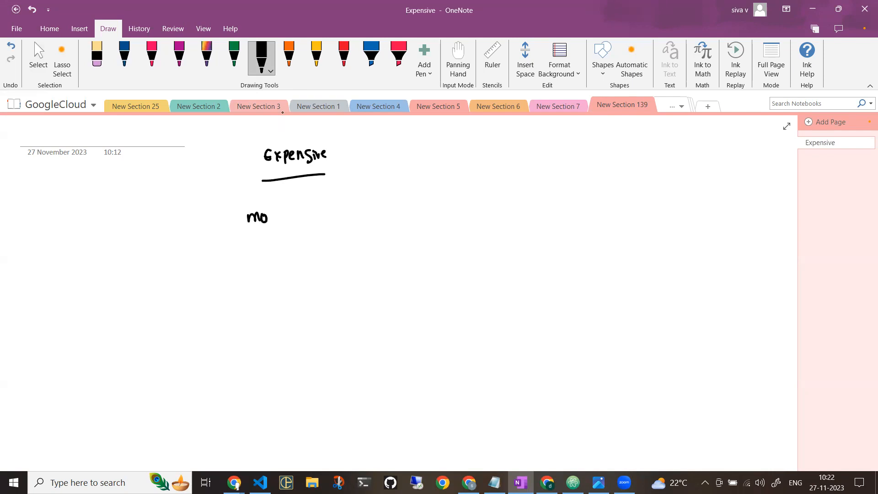
left_click_drag(263, 217, 316, 207)
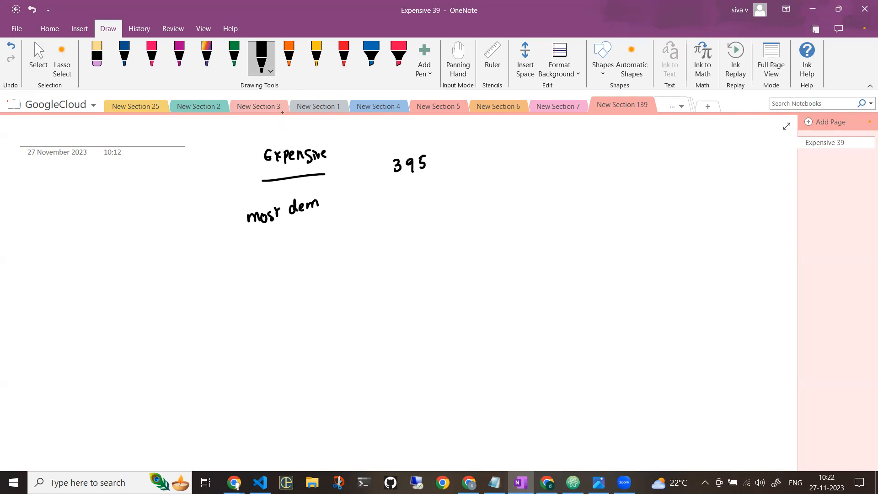
left_click_drag(433, 159, 476, 157)
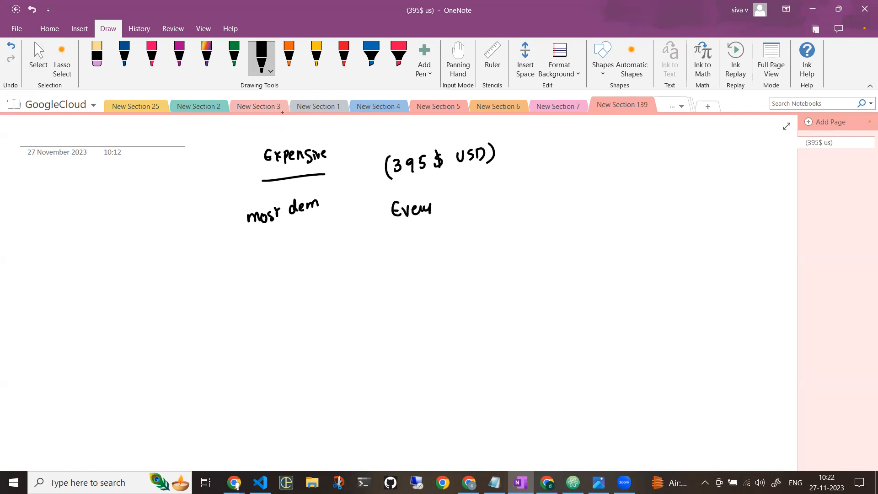
left_click_drag(442, 202, 510, 193)
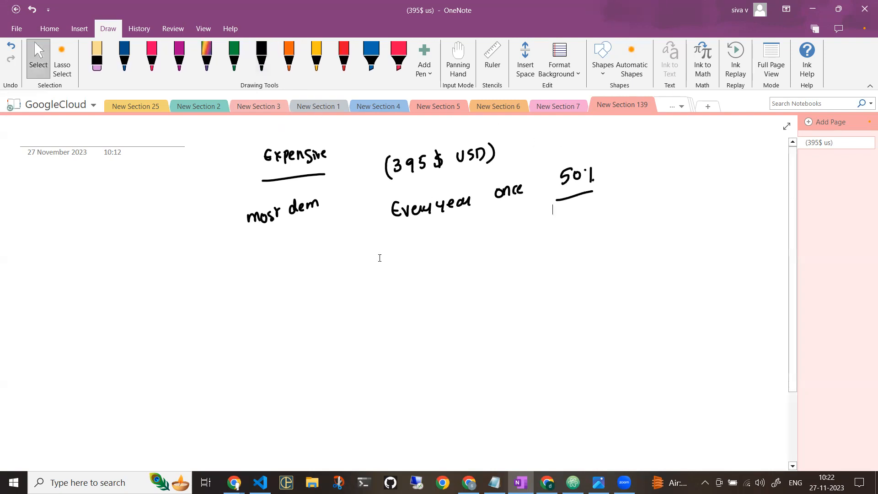
mouse_move(234, 482)
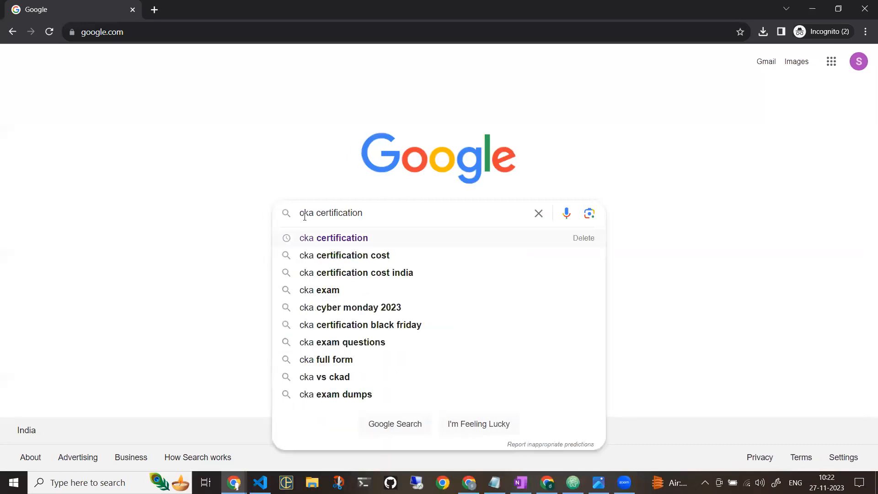
Search for cka certification, open the CKA Exam result, then return to the results.
left_click(333, 237)
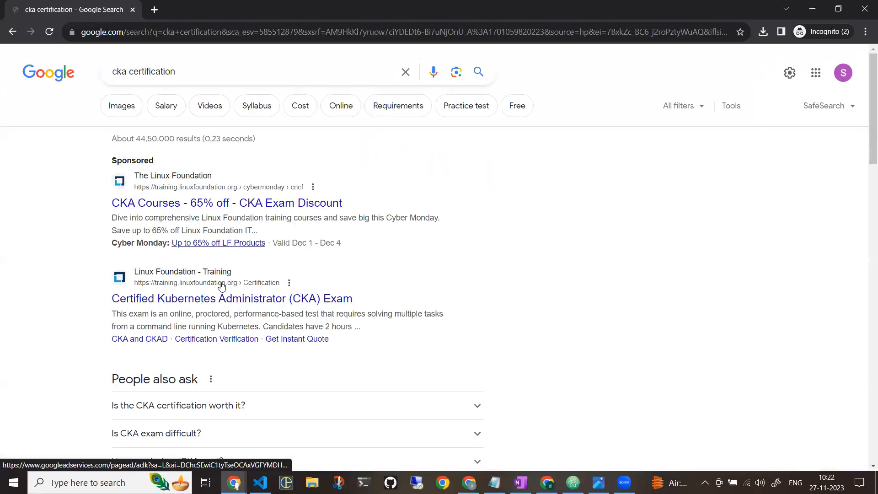
mouse_move(152, 305)
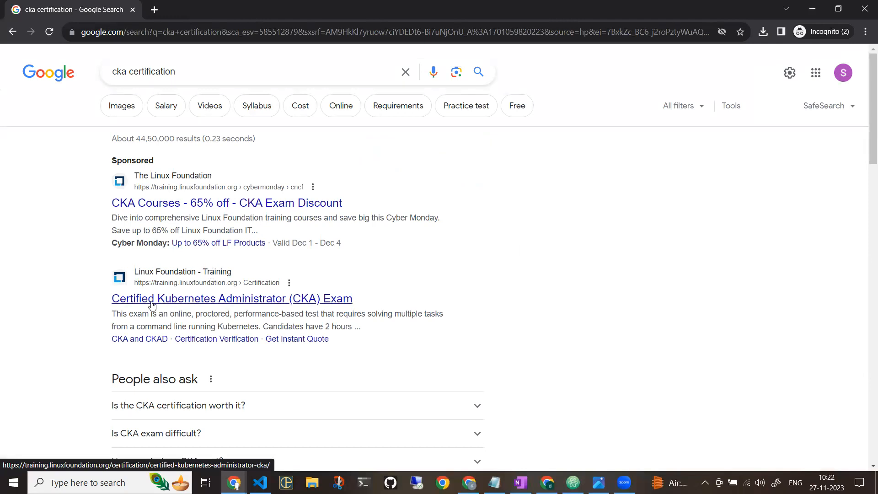
left_click(231, 297)
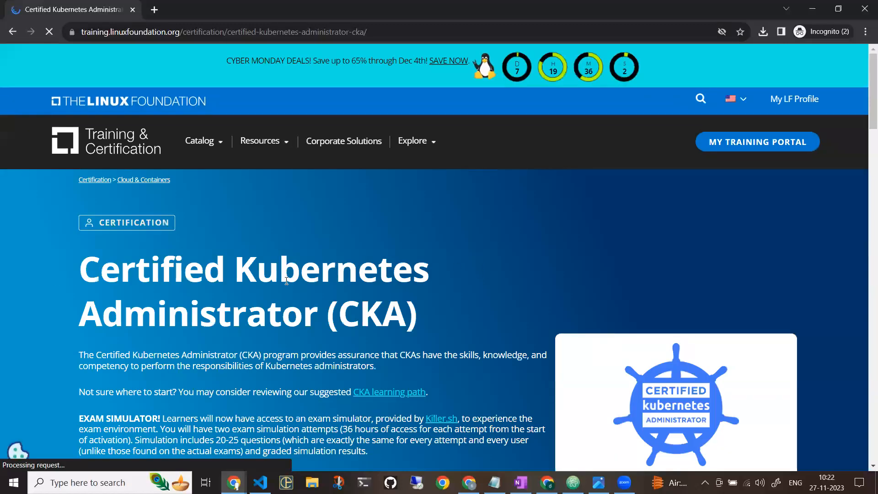
left_click(199, 140)
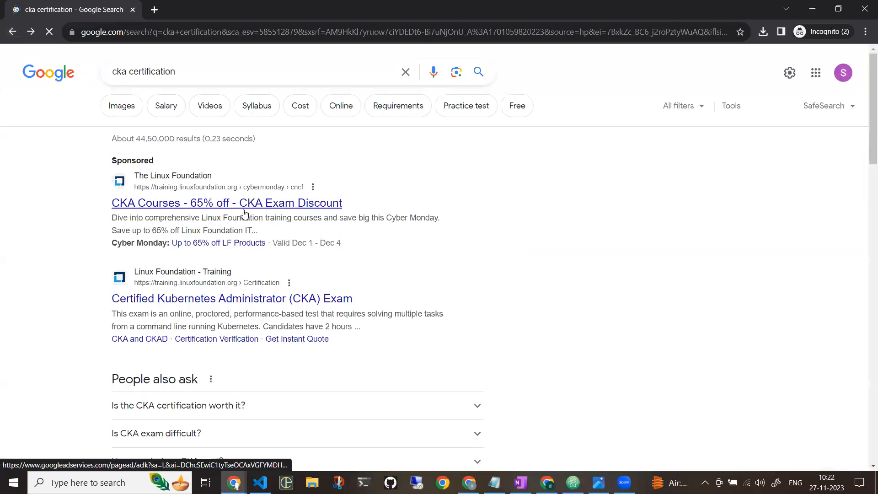
Open the sponsored Cyber Monday deal and go to the CKA certification page.
left_click(227, 203)
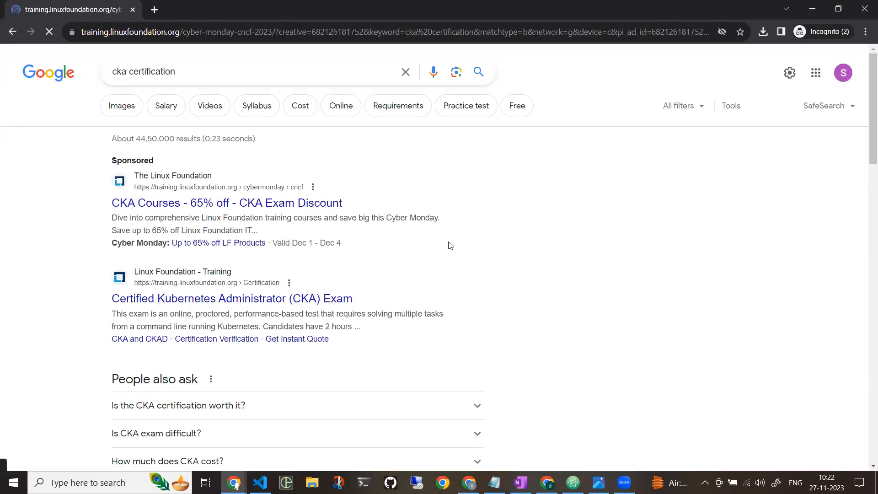
left_click(225, 202)
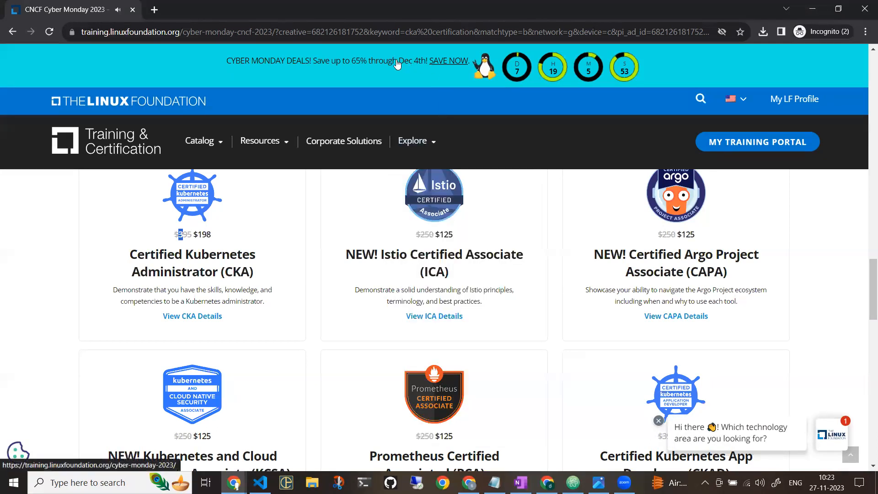
left_click(412, 140)
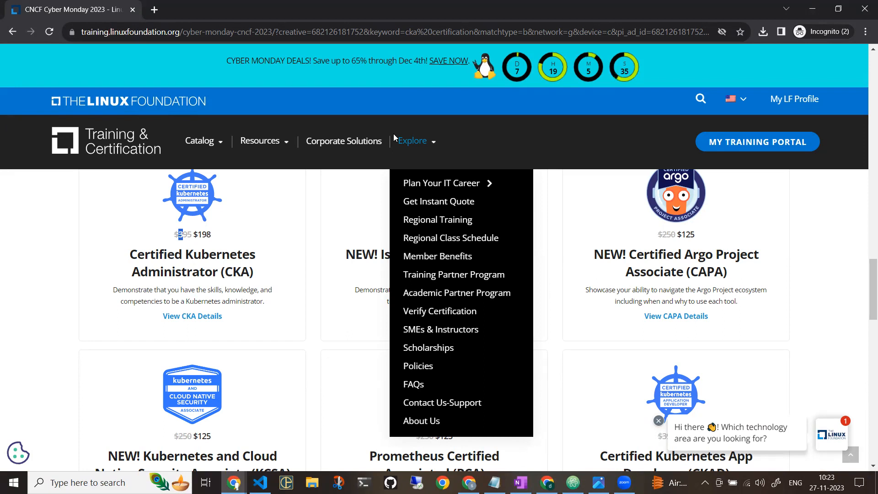
mouse_move(441, 183)
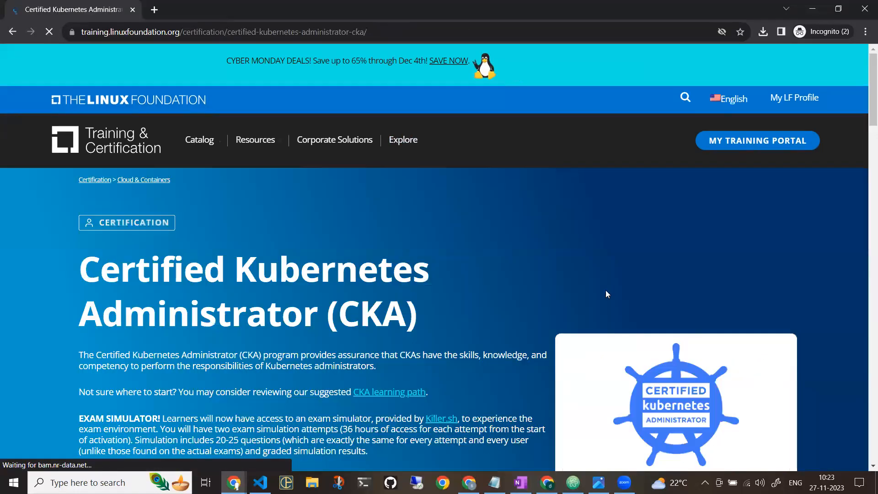
Start enrolling in the $395 Certified Kubernetes Administrator exam.
scroll("down", 3)
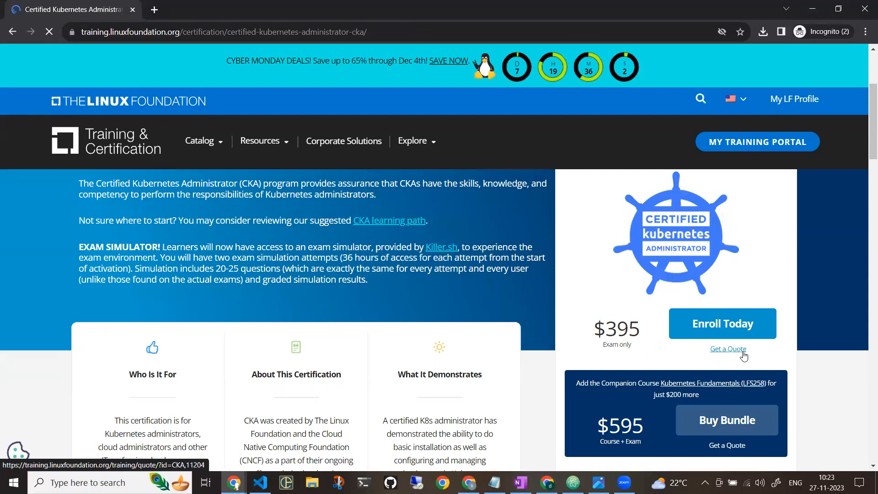
left_click(722, 324)
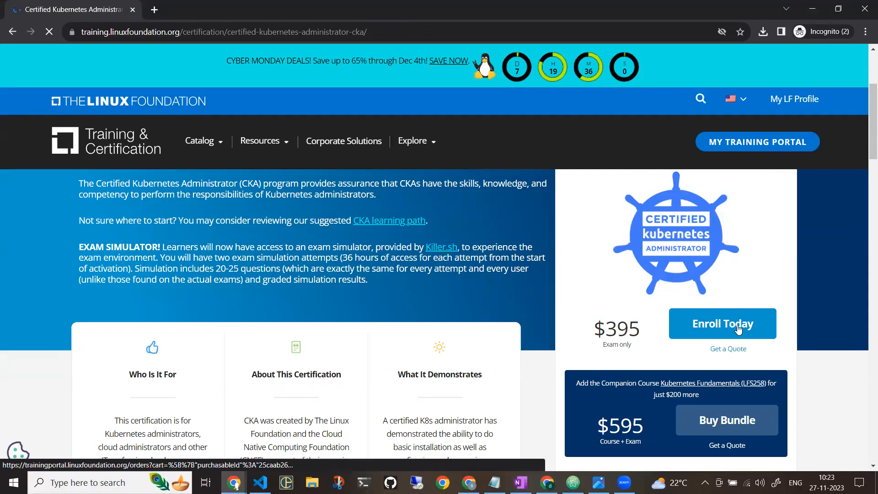
left_click(722, 323)
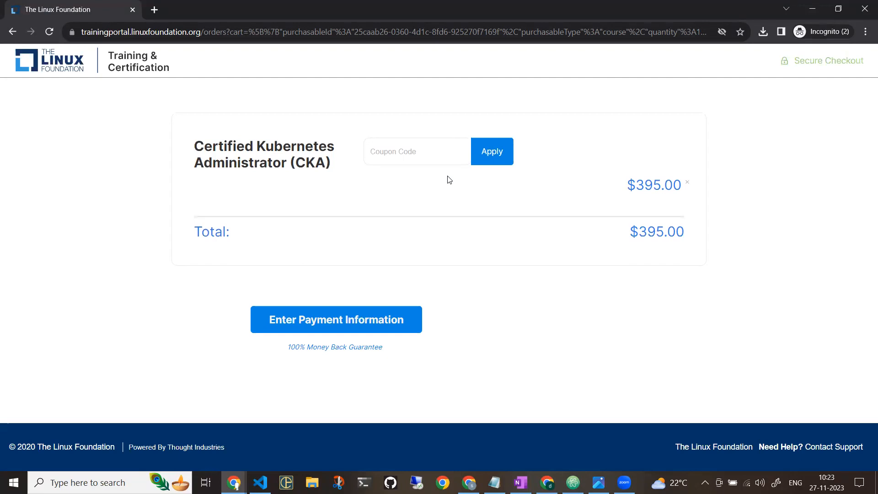
Copy coupon CYBERKUB23CC from the notes into the checkout and apply it.
left_click(417, 151)
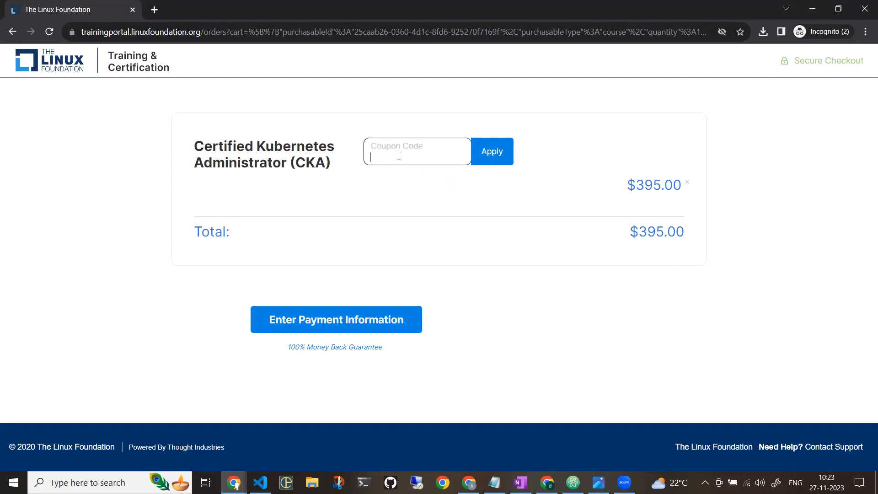
type("CYBERKUB23CC")
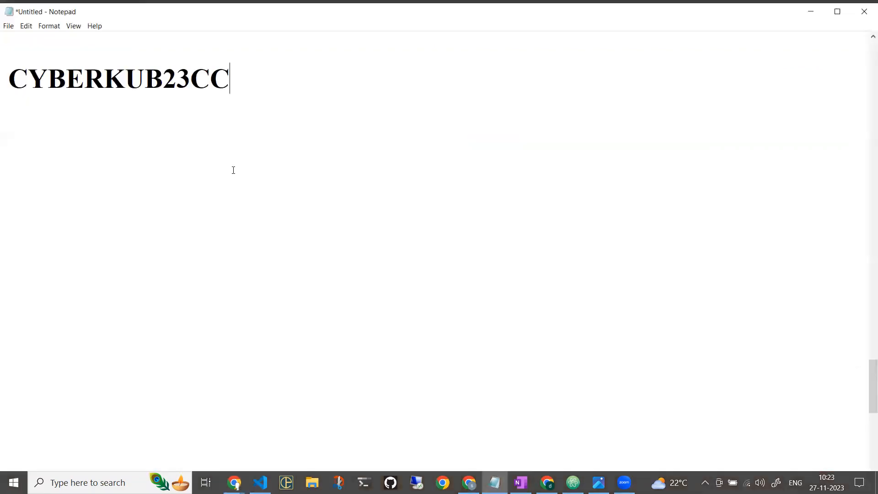
left_click_drag(126, 79, 230, 78)
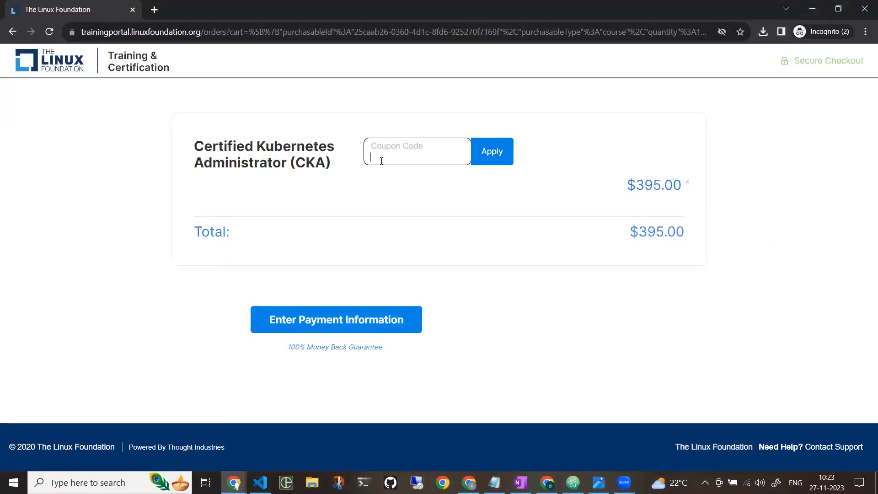
type("CYBERKUB23CC")
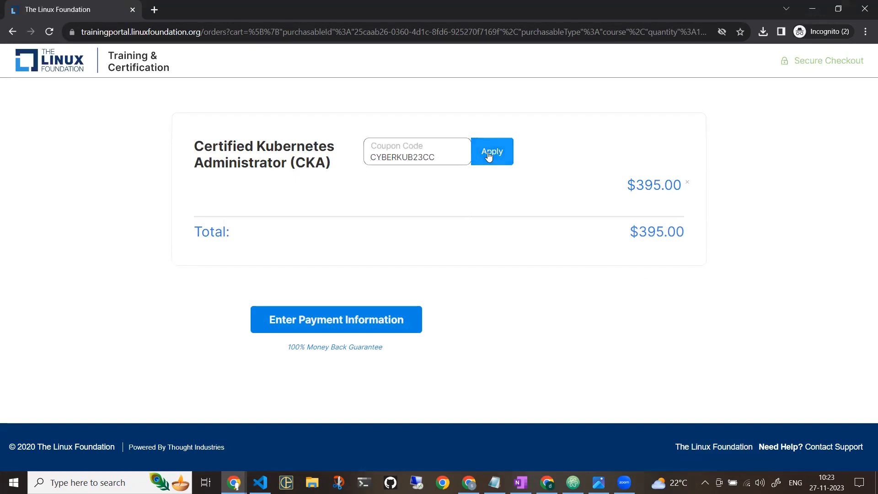
left_click(491, 151)
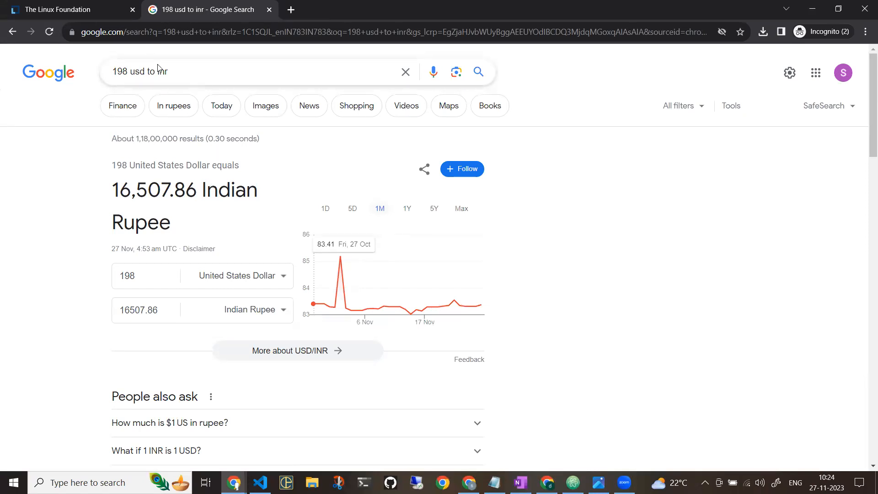
mouse_move(100, 20)
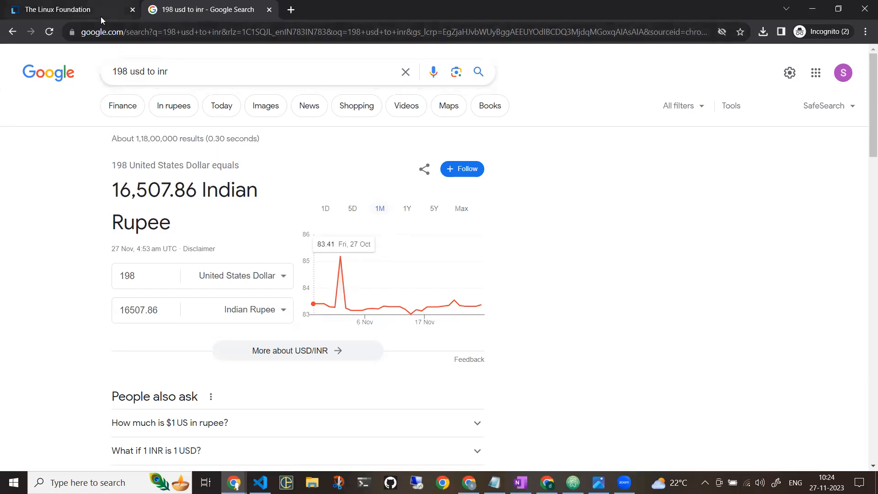
mouse_move(67, 9)
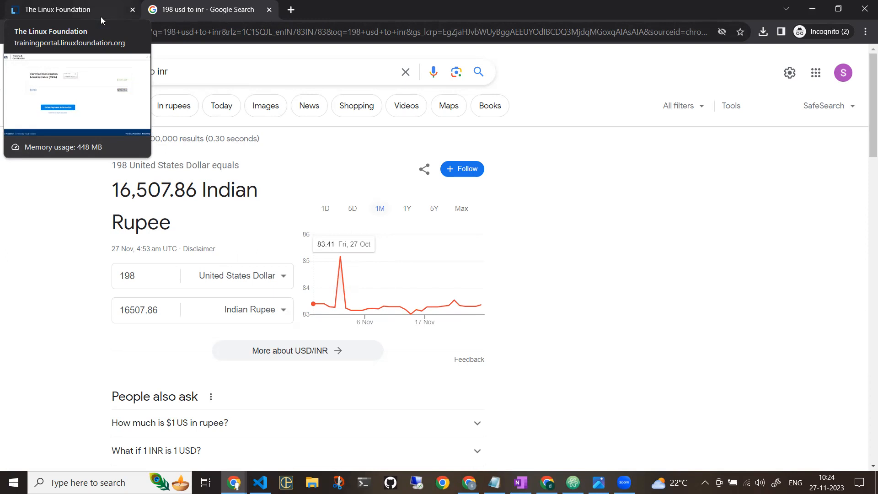
Return to the Linux Foundation checkout tab showing the $197.50 total.
left_click(67, 9)
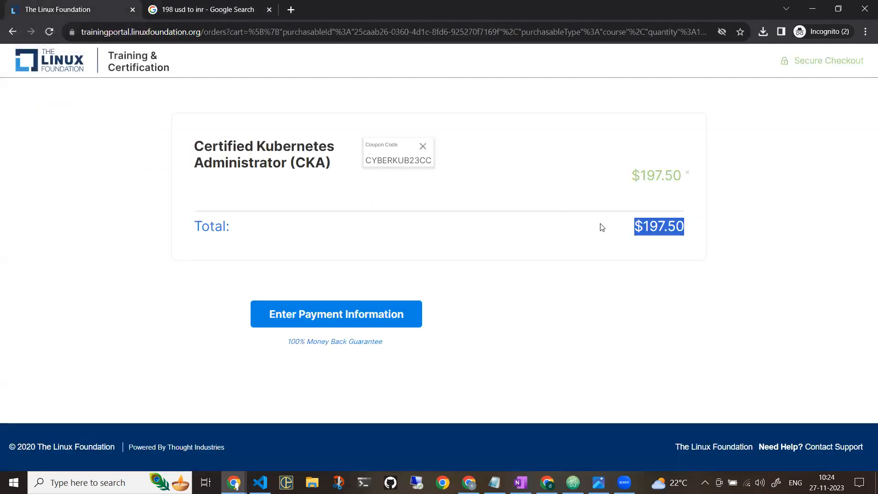
mouse_move(602, 271)
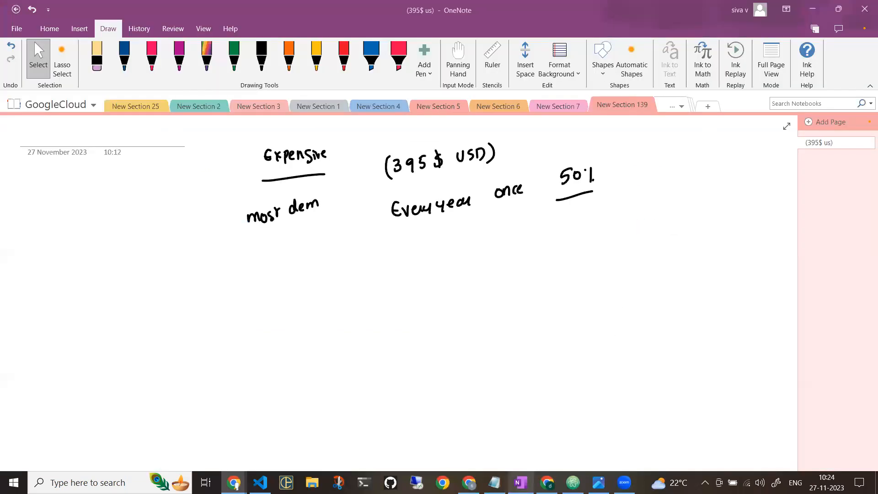
Handwrite CKA, CKAD and CKS in black ink beneath the earlier notes.
left_click(260, 56)
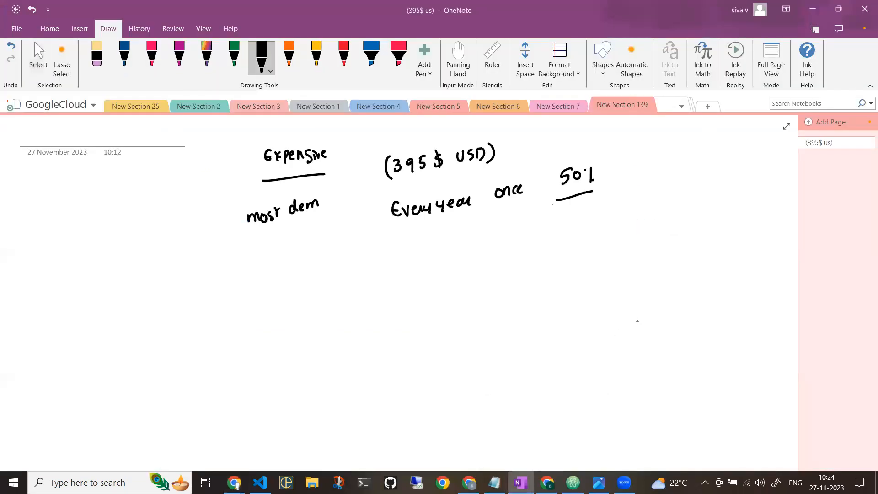
left_click_drag(302, 249, 328, 291)
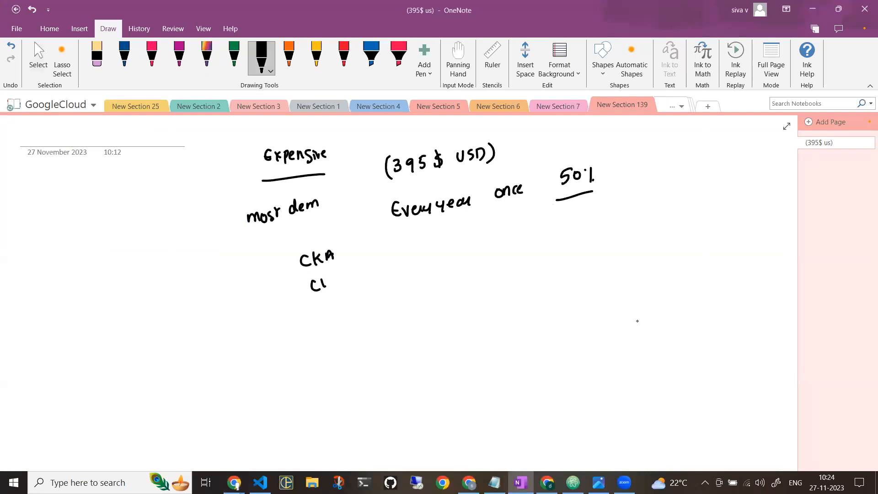
left_click_drag(310, 274, 350, 308)
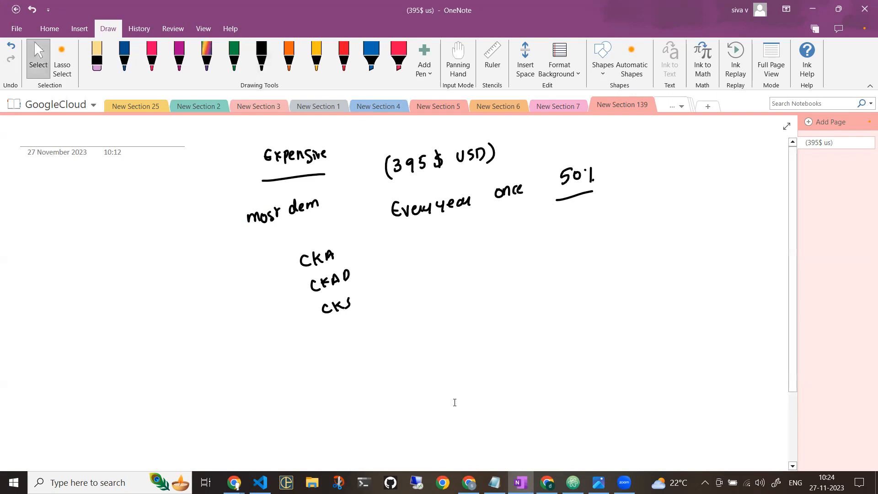
left_click(233, 482)
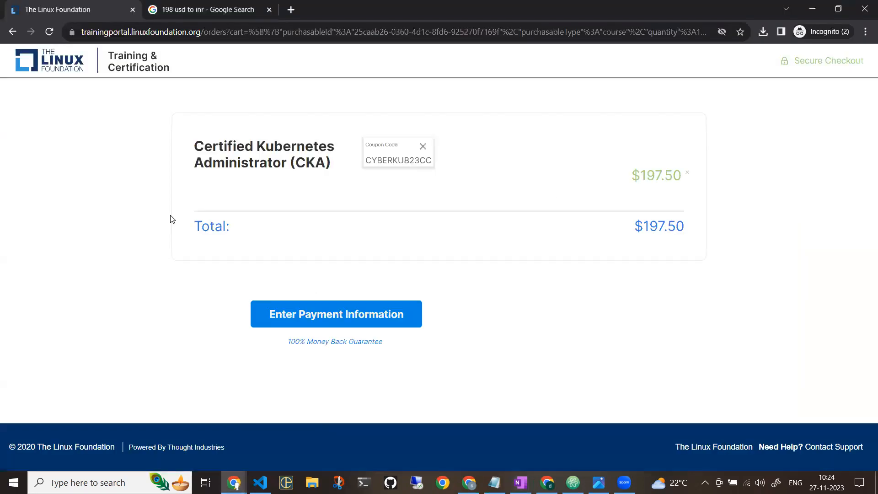
Go back to the Cyber Monday page and scroll through the $198 CKAD and CKS cards.
left_click(12, 32)
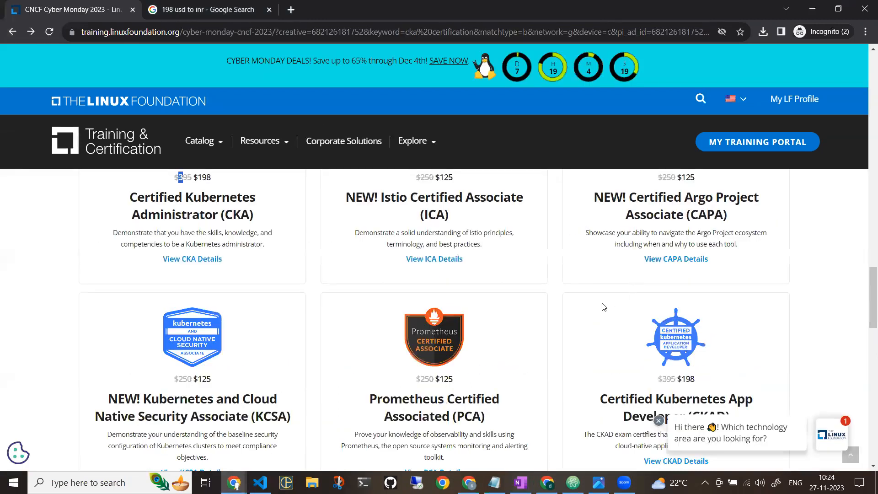
scroll("down", 3)
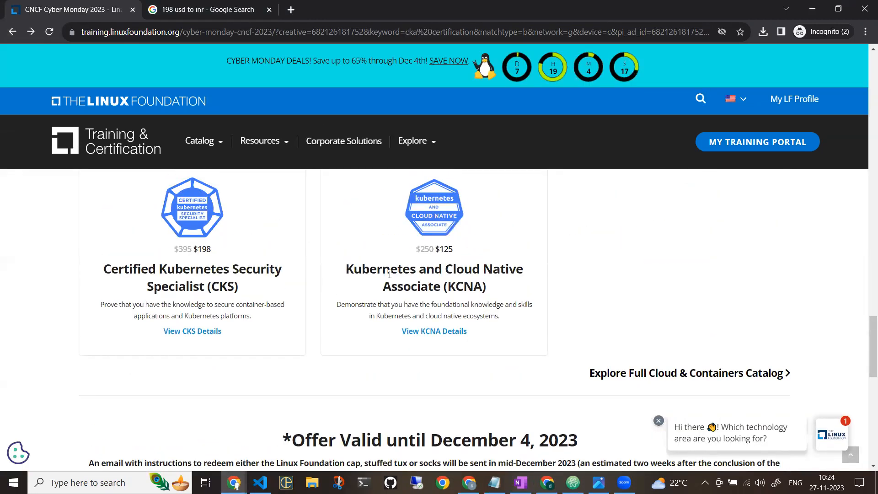
scroll("up", 3)
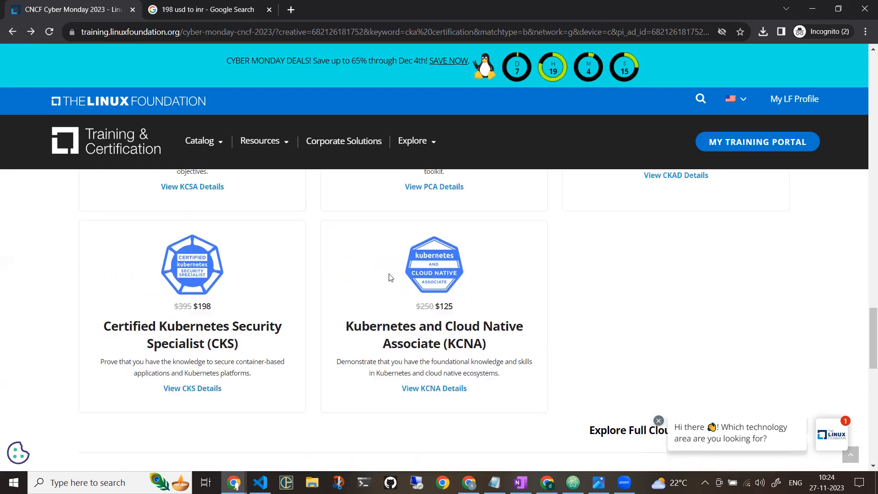
left_click(260, 140)
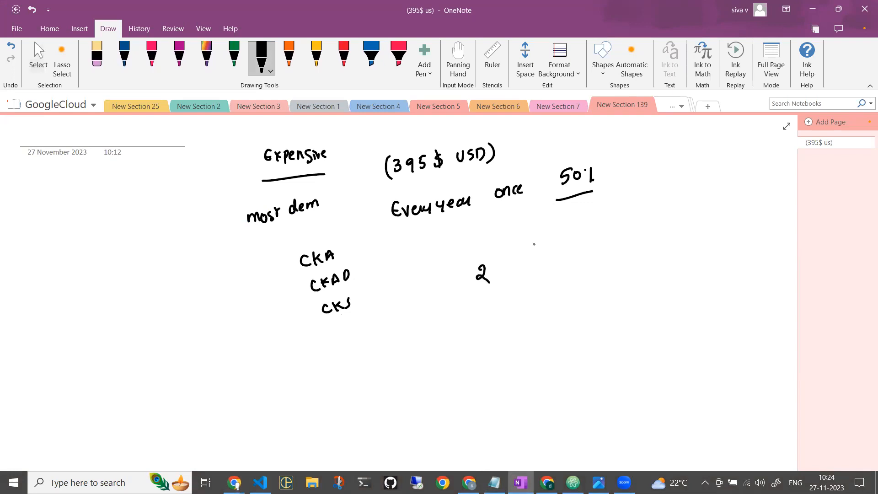
Handwrite '2 attempts' beside the list with an arrow pointing to 1x and 2x.
left_click_drag(493, 263, 548, 263)
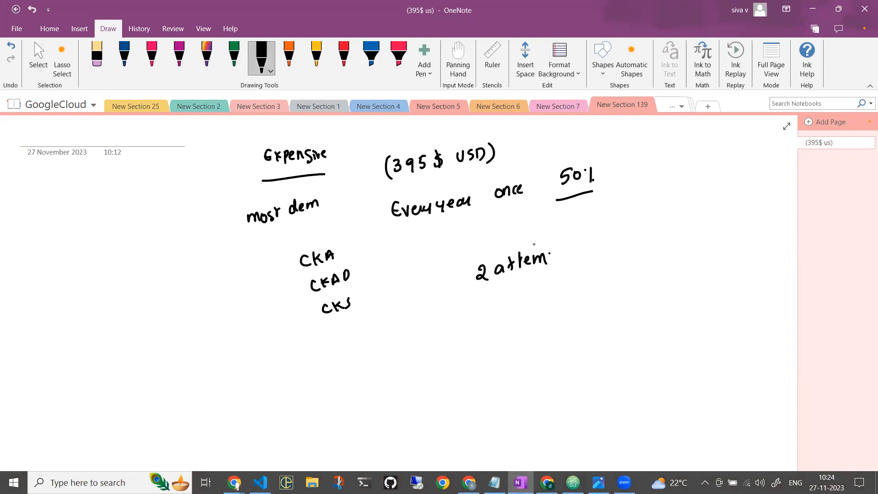
left_click_drag(560, 257, 632, 229)
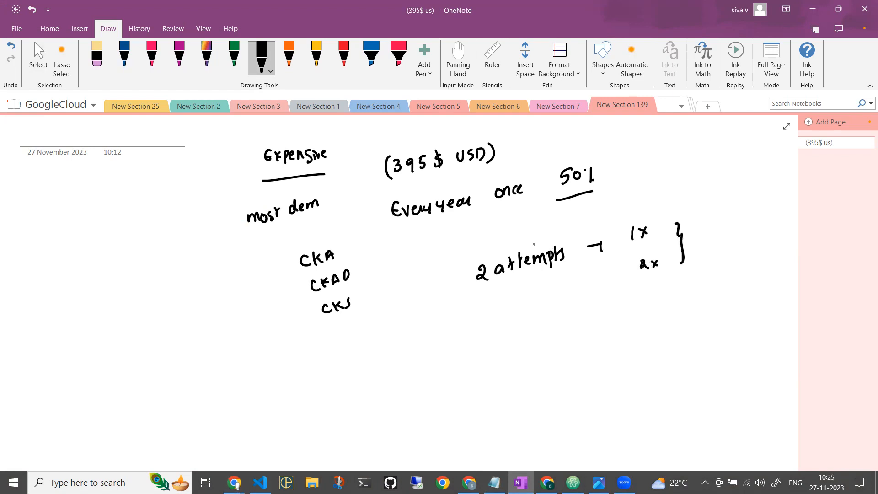
left_click_drag(494, 290, 554, 276)
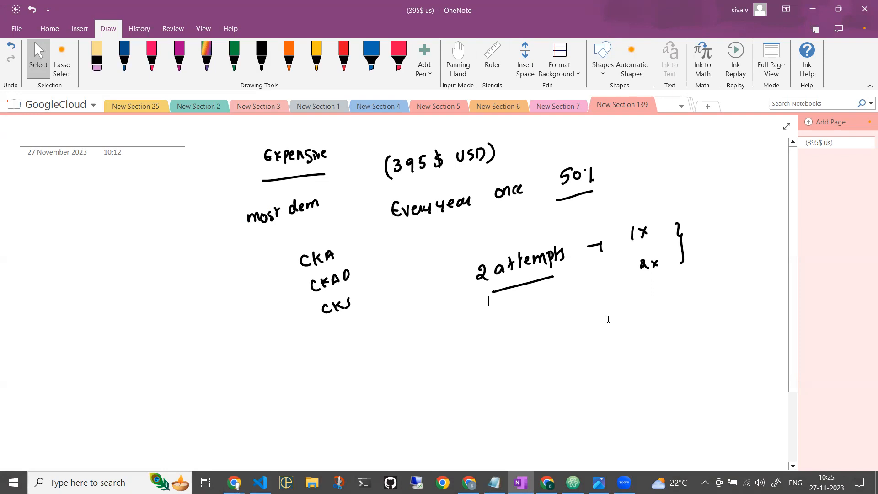
mouse_move(604, 332)
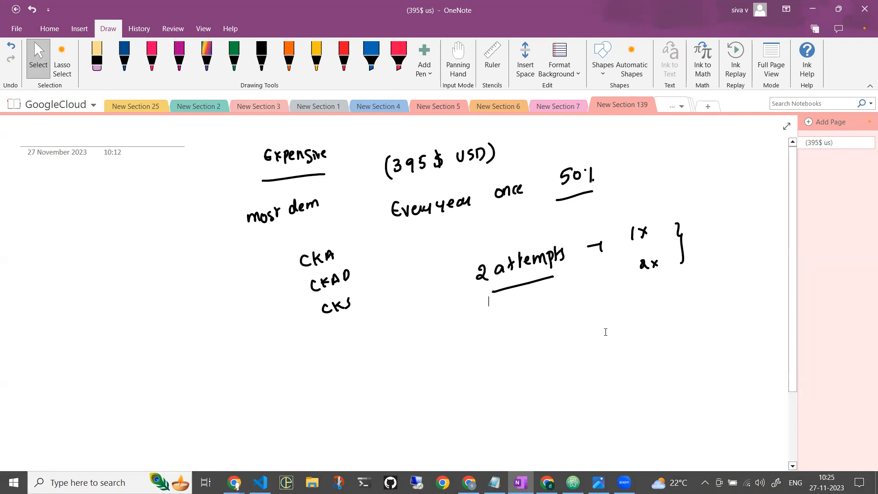